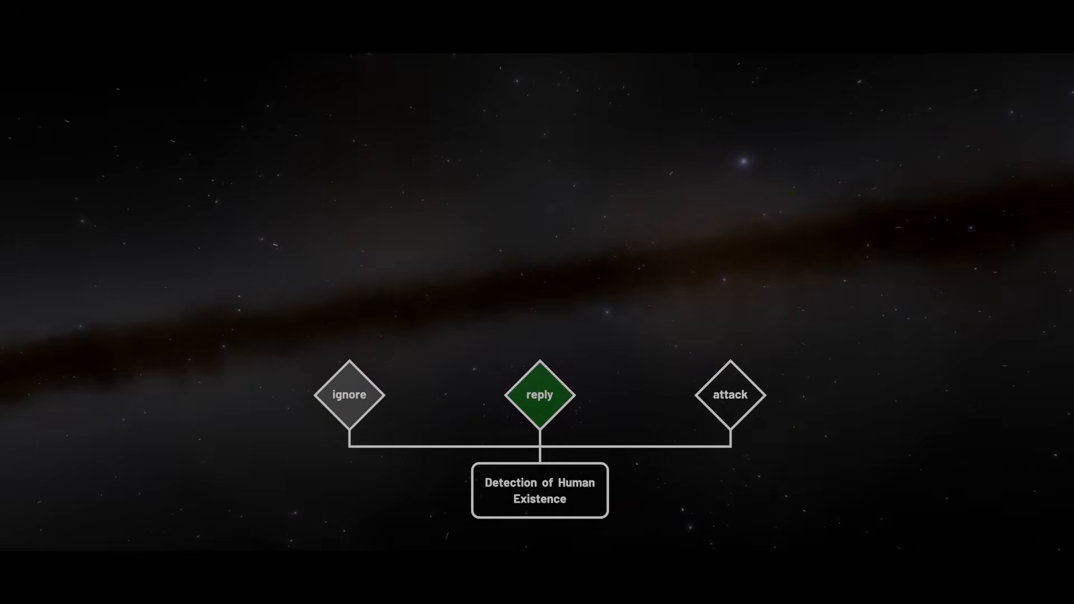
left_click(540, 396)
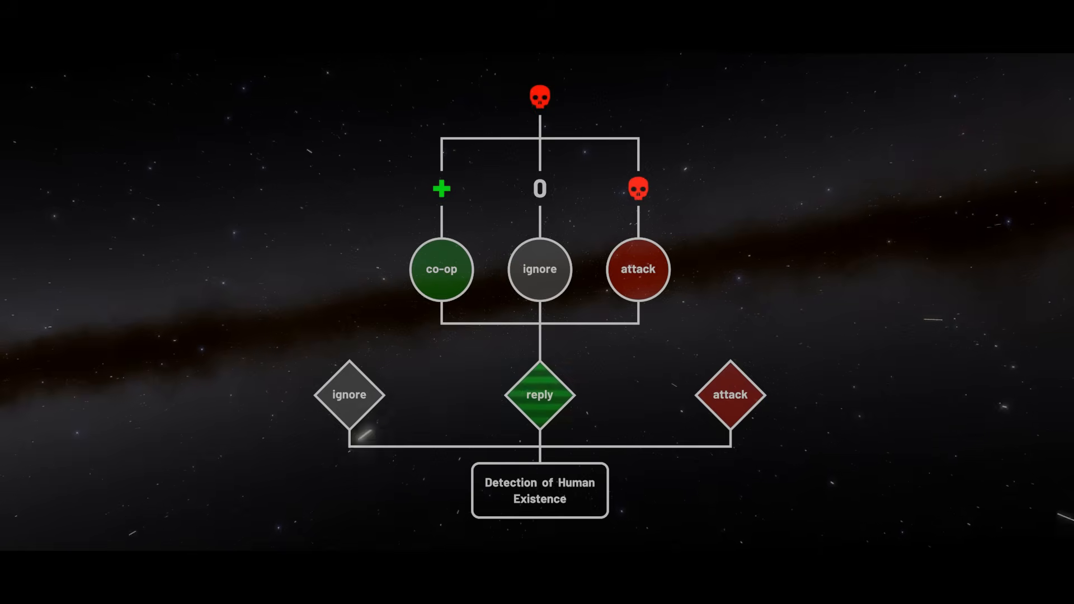